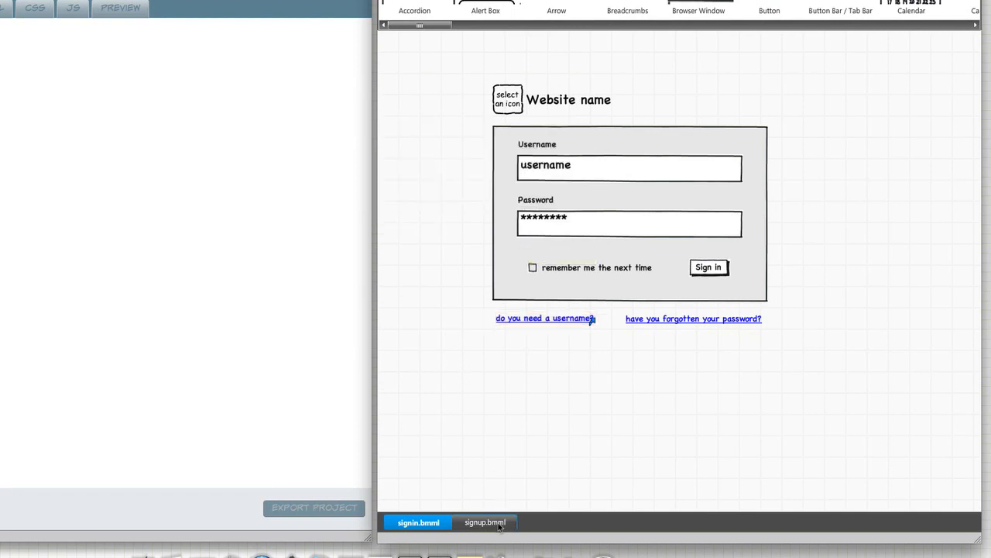
On signup.bmml, confirm the 'do you have a username? then sign in!' link targets signin
{"action": "left_click", "coordinate": [482, 522]}
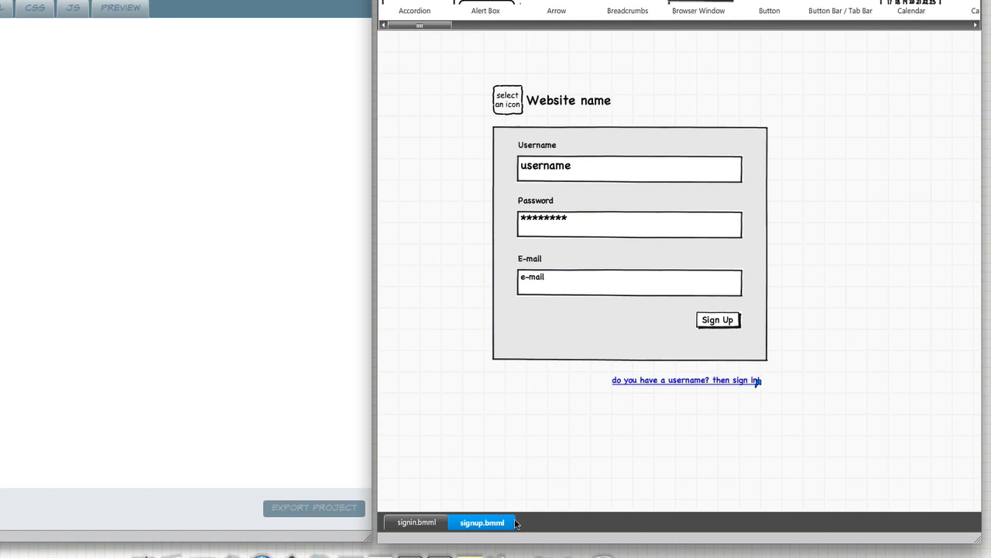
{"action": "mouse_move", "coordinate": [647, 386]}
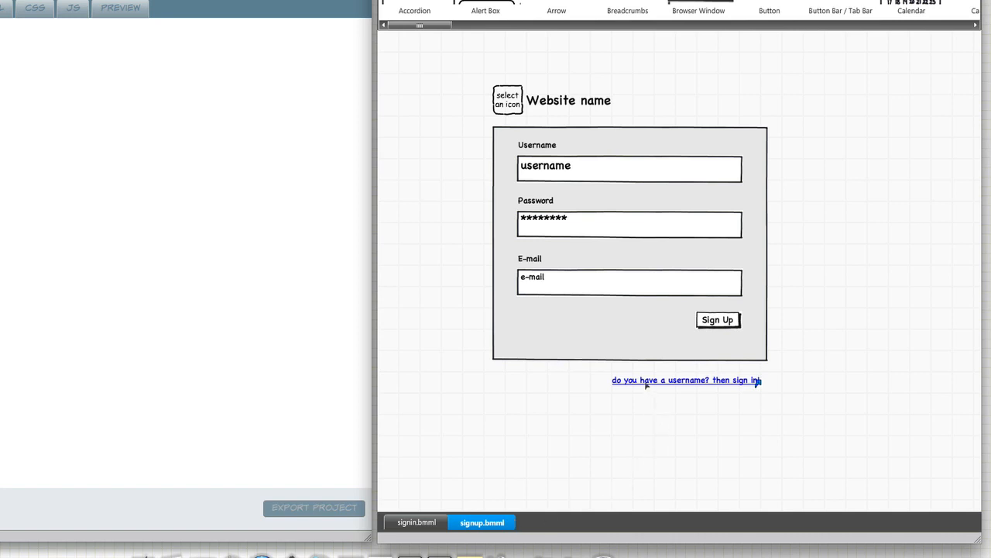
{"action": "left_click", "coordinate": [686, 379]}
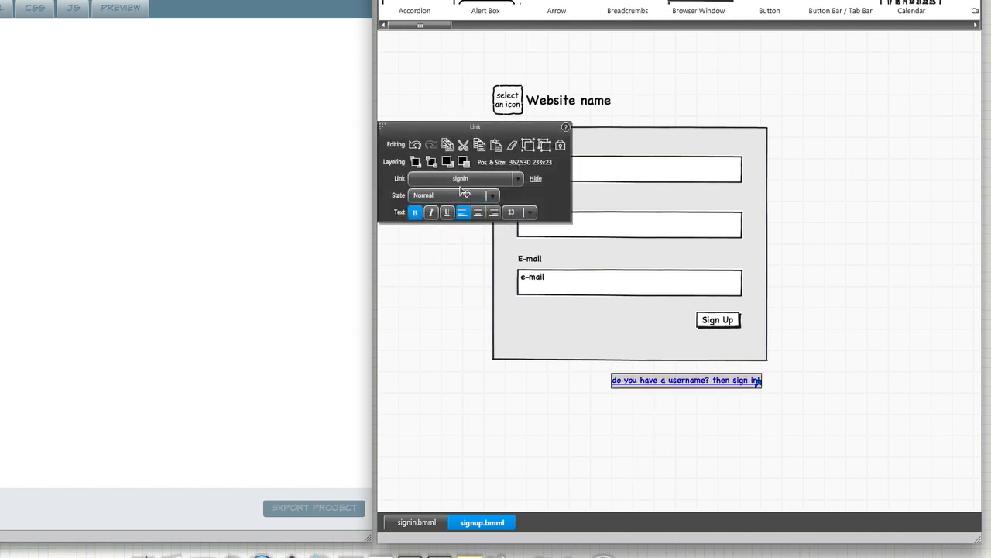
{"action": "left_click", "coordinate": [451, 336]}
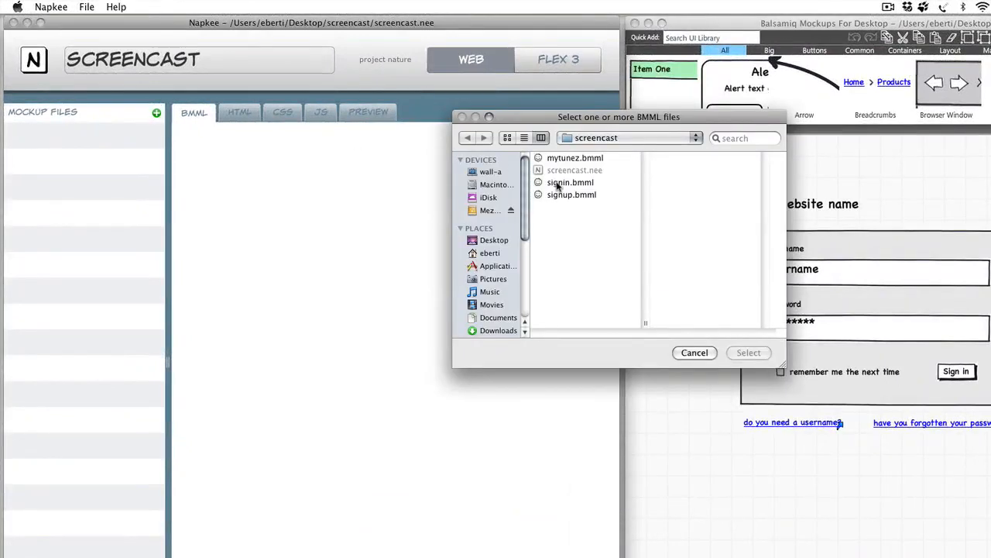
Import signin.bmml and signup.bmml, then review the sign-in page's CSS, JavaScript and preview
{"action": "left_click", "coordinate": [748, 352]}
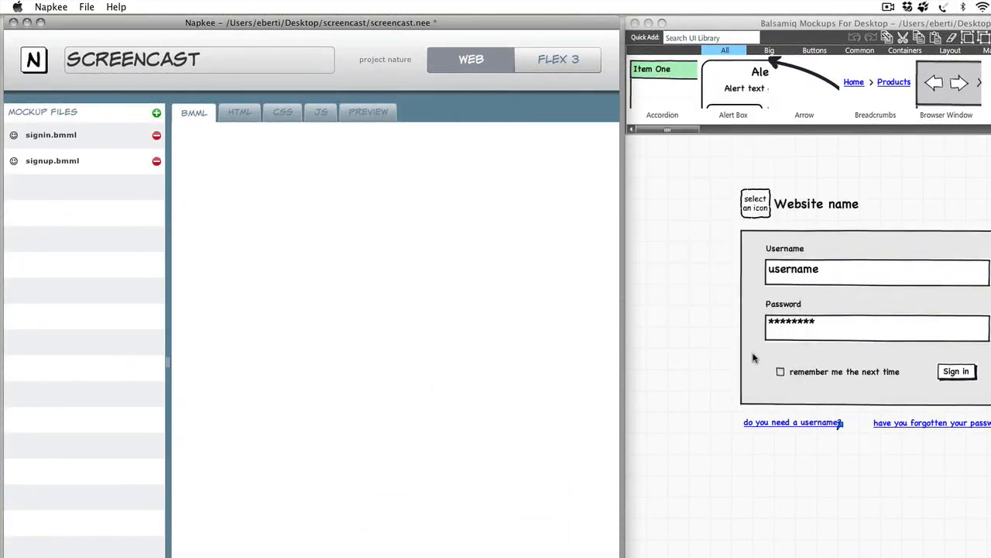
{"action": "left_click", "coordinate": [50, 134]}
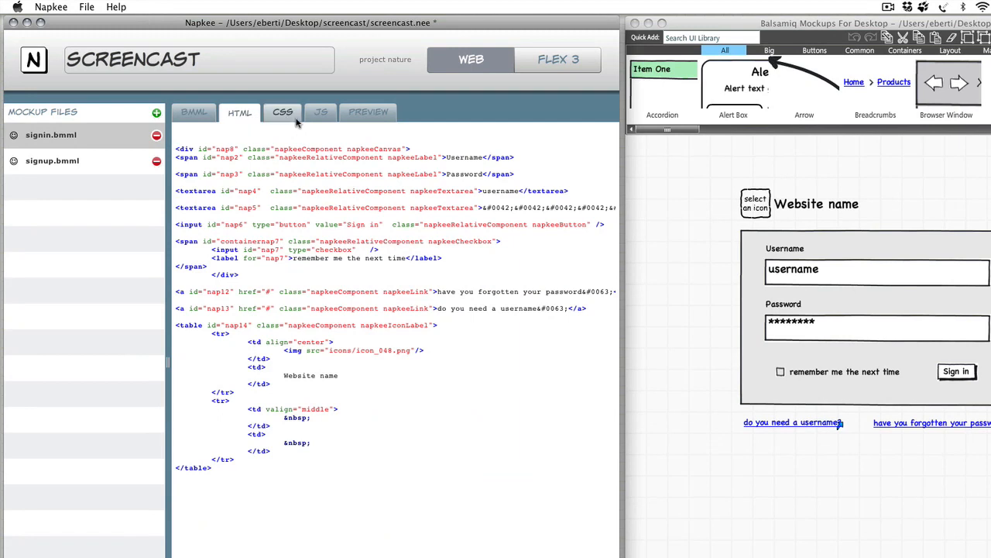
{"action": "left_click", "coordinate": [282, 111]}
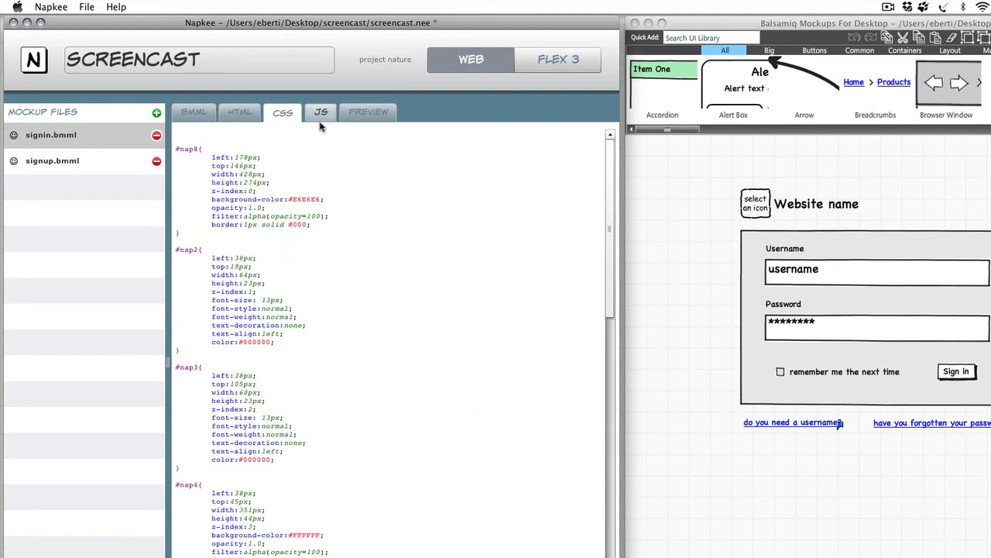
{"action": "left_click", "coordinate": [320, 111]}
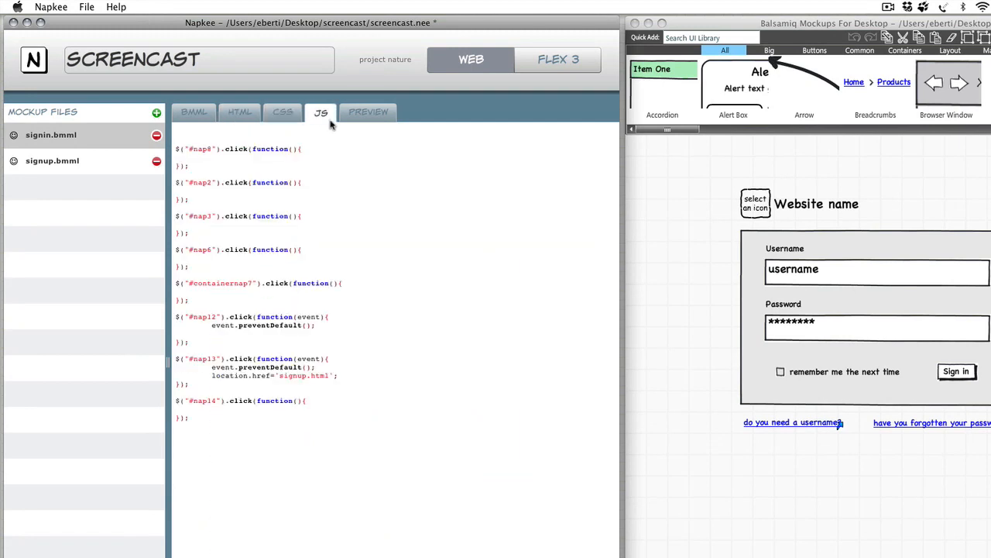
{"action": "left_click", "coordinate": [369, 112]}
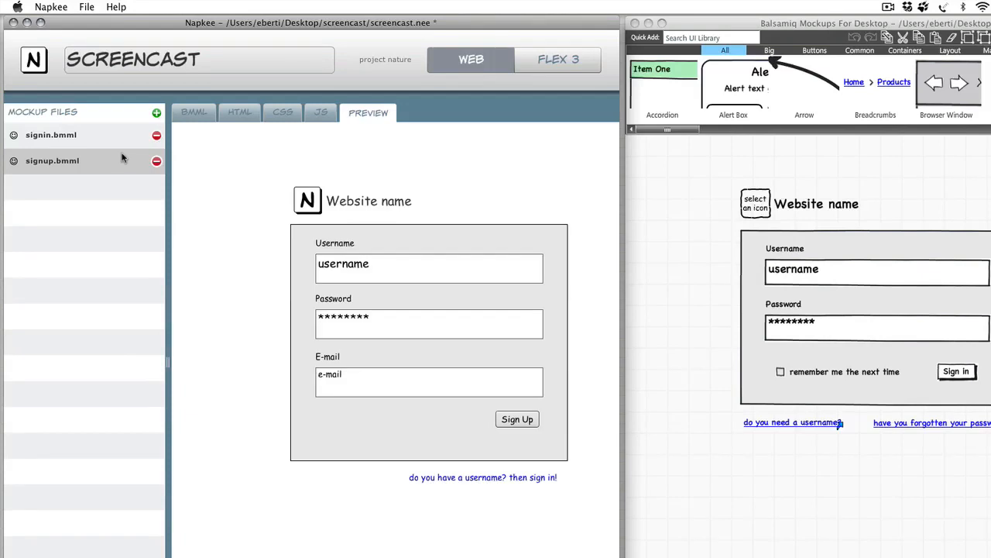
{"action": "left_click", "coordinate": [51, 134]}
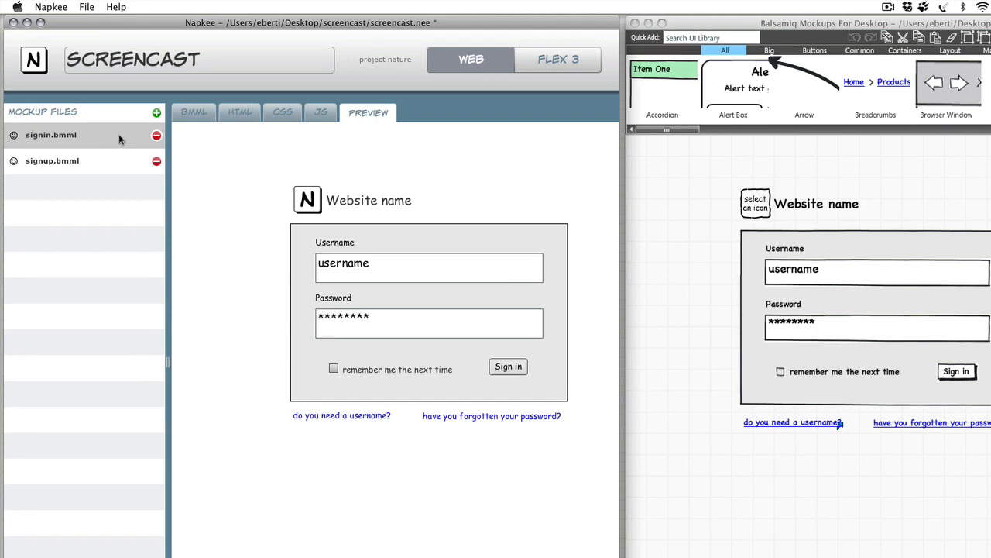
{"action": "left_click", "coordinate": [52, 6]}
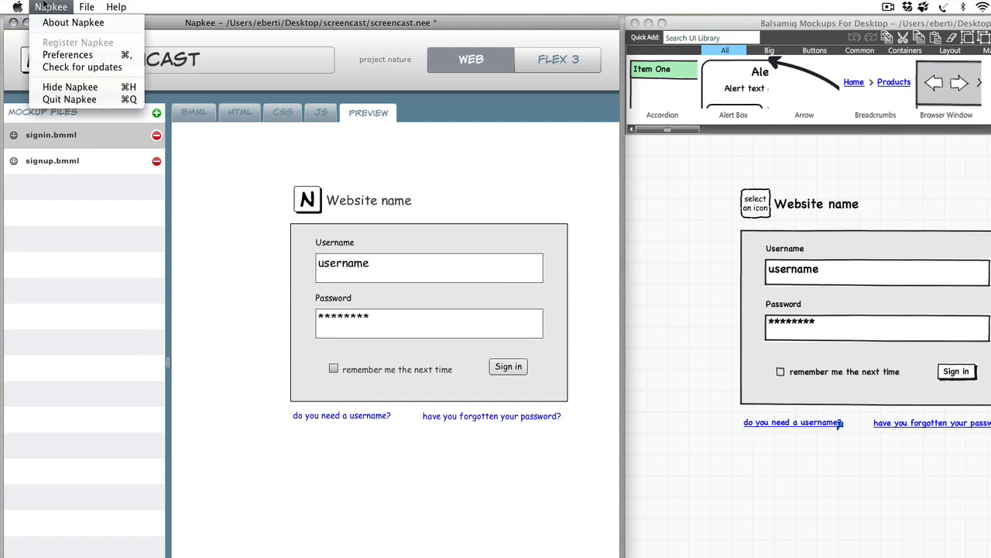
Set the preview font family to 'Verdana, Geneva, sans-serif' at size 14 and save
{"action": "left_click", "coordinate": [67, 55]}
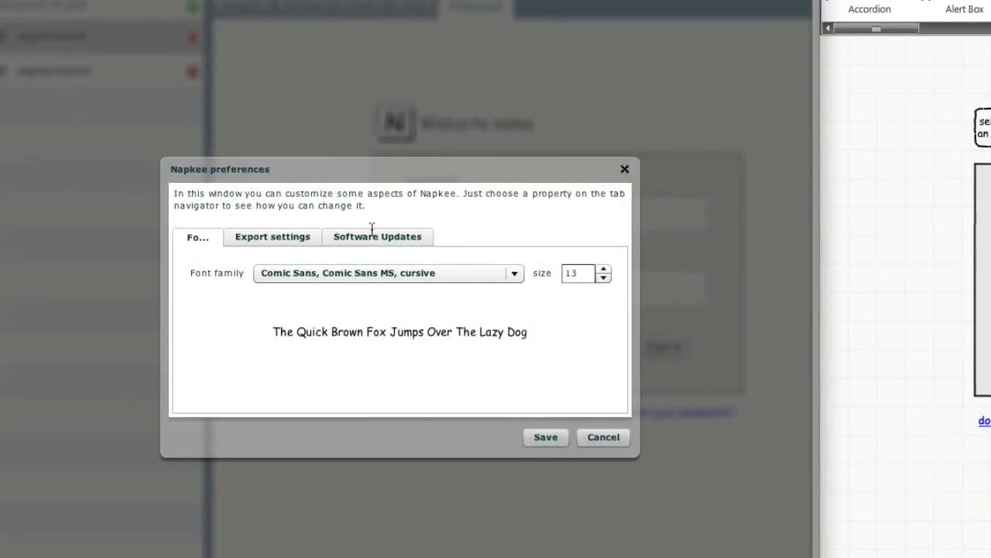
{"action": "left_click", "coordinate": [514, 272]}
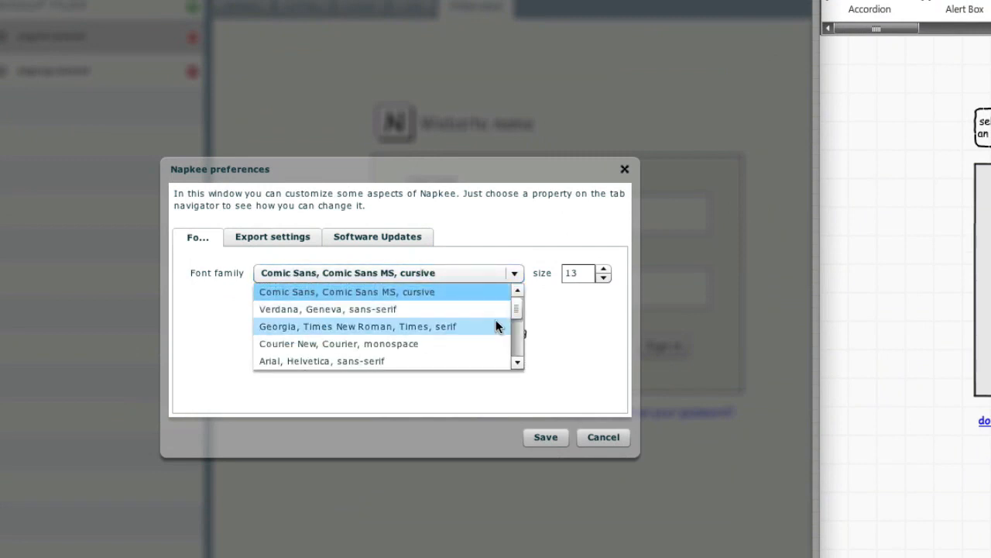
{"action": "left_click", "coordinate": [327, 309]}
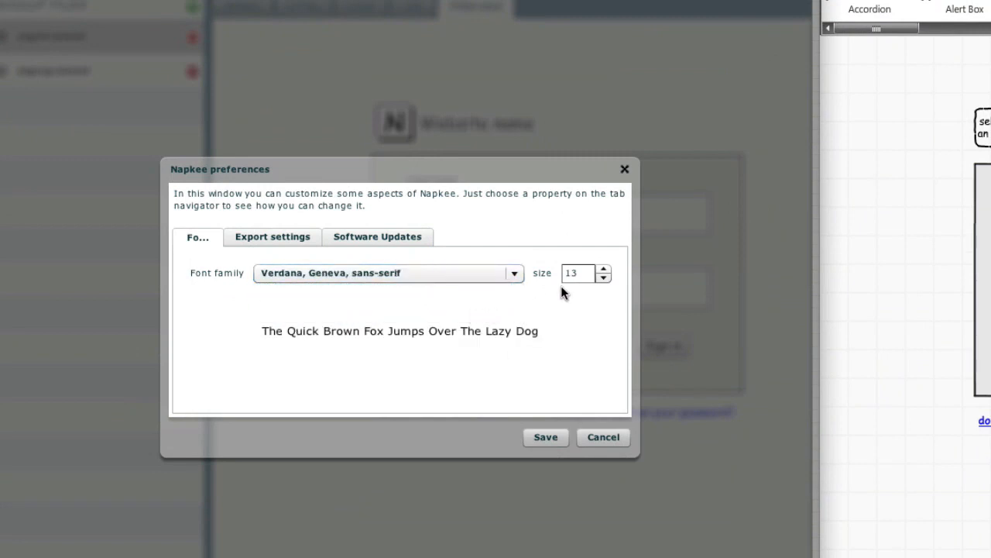
{"action": "left_click", "coordinate": [603, 269]}
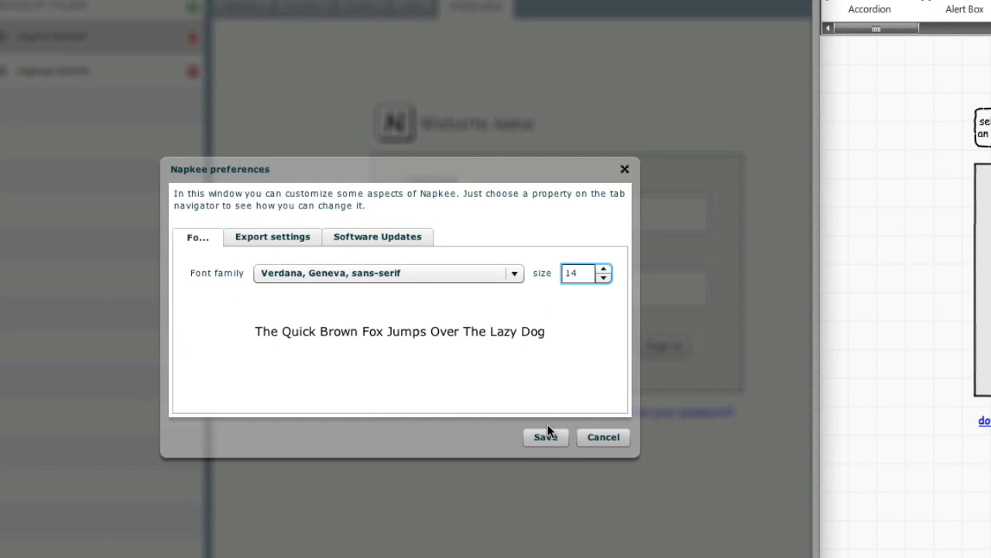
{"action": "left_click", "coordinate": [604, 277]}
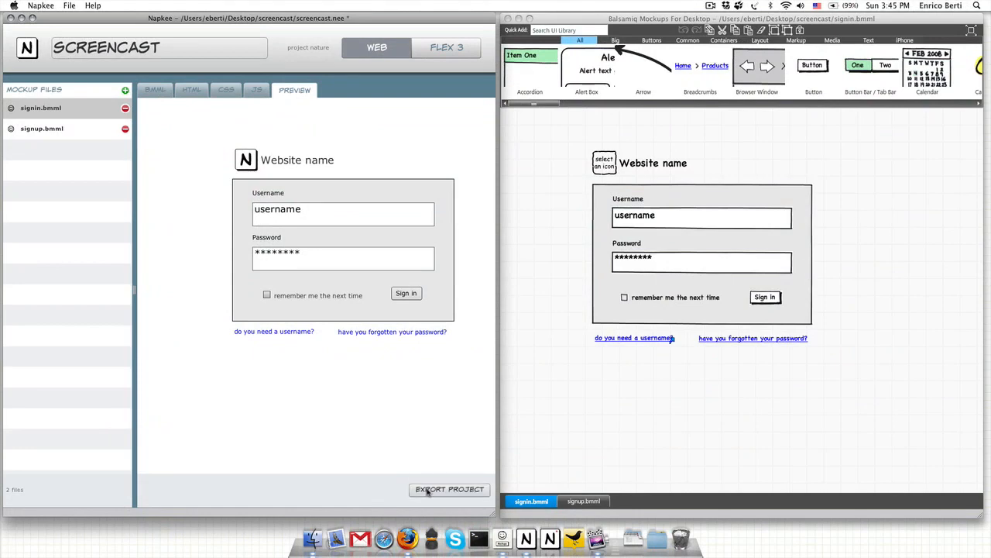
Dismiss the export confirmation, review signin.html in Firefox, then quit Firefox
{"action": "left_click", "coordinate": [450, 488]}
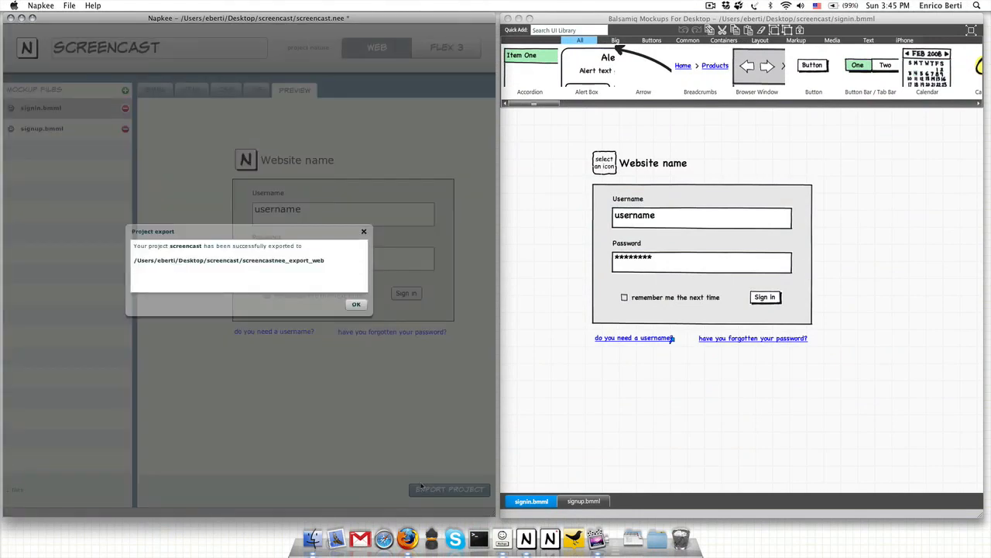
{"action": "left_click", "coordinate": [356, 303]}
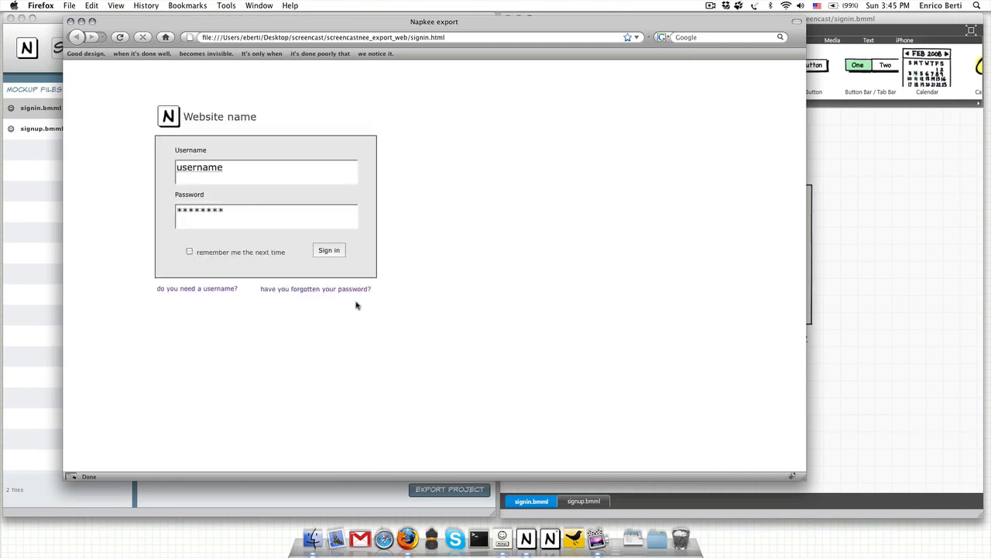
{"action": "left_click", "coordinate": [196, 288]}
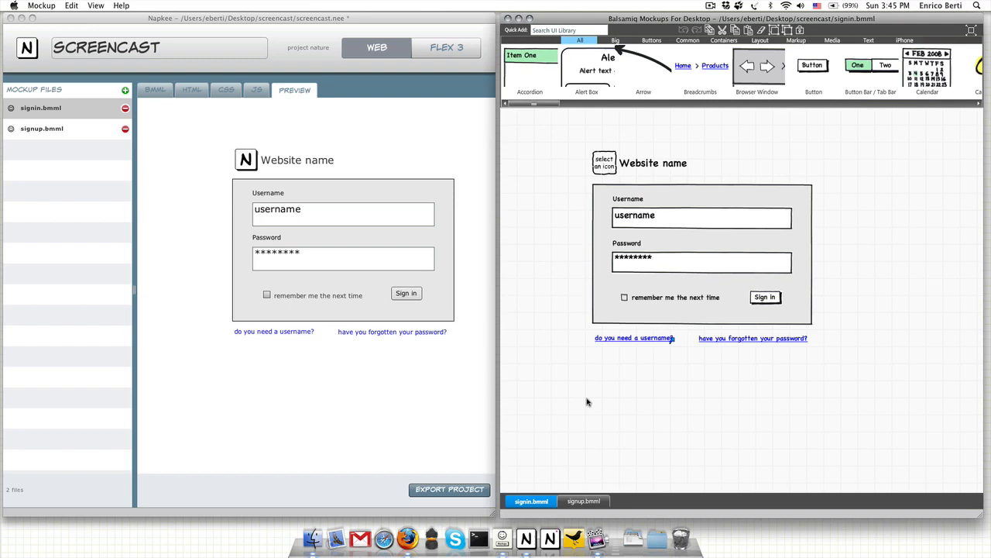
Open mytunez.bmml in Balsamiq Mockups, then return to the signin.bmml tab
{"action": "left_click", "coordinate": [41, 5]}
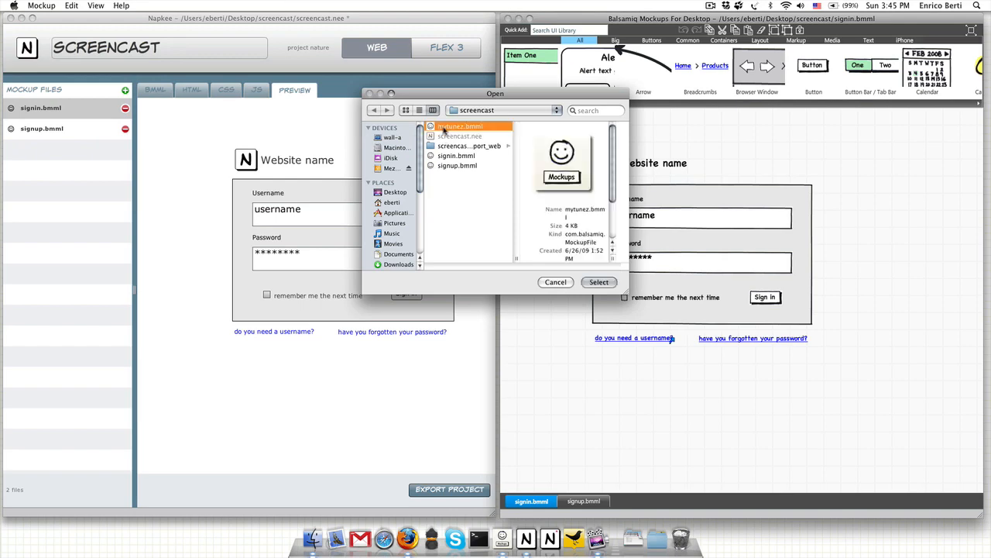
{"action": "left_click", "coordinate": [598, 281]}
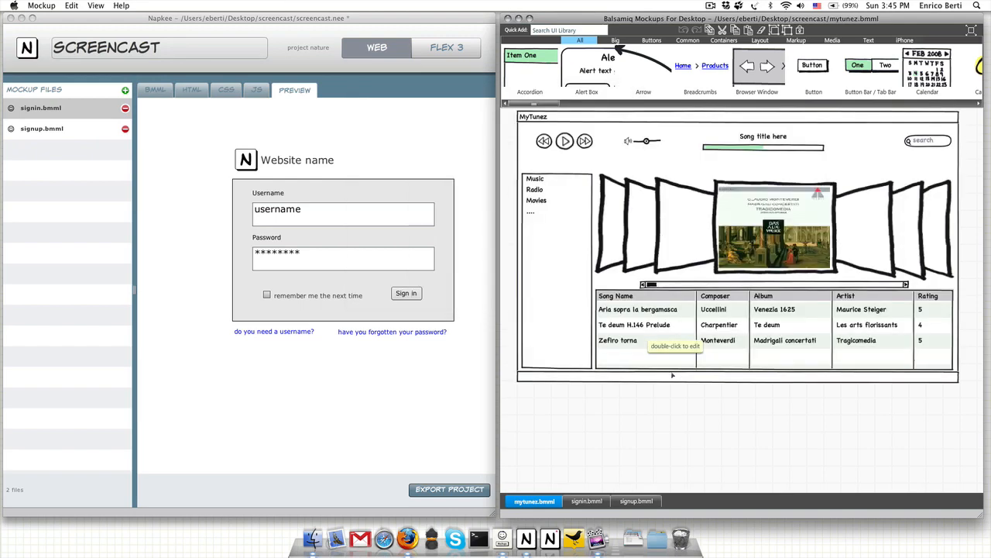
{"action": "mouse_move", "coordinate": [716, 449]}
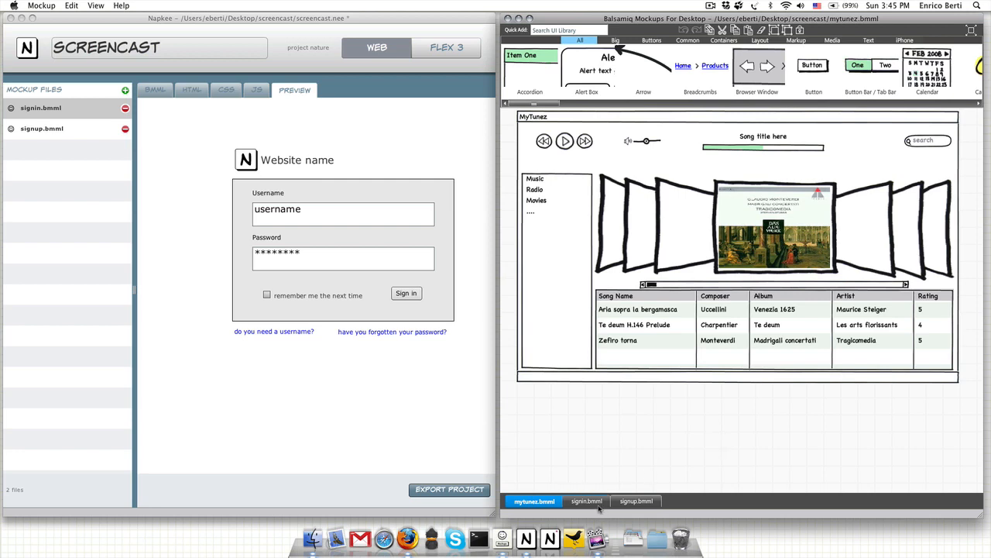
{"action": "left_click", "coordinate": [586, 501]}
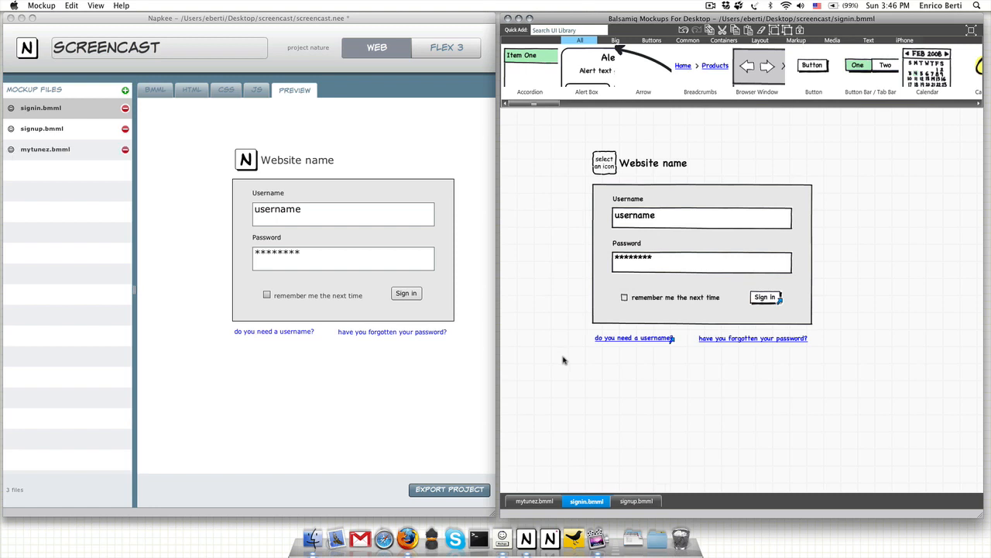
{"action": "mouse_move", "coordinate": [556, 346]}
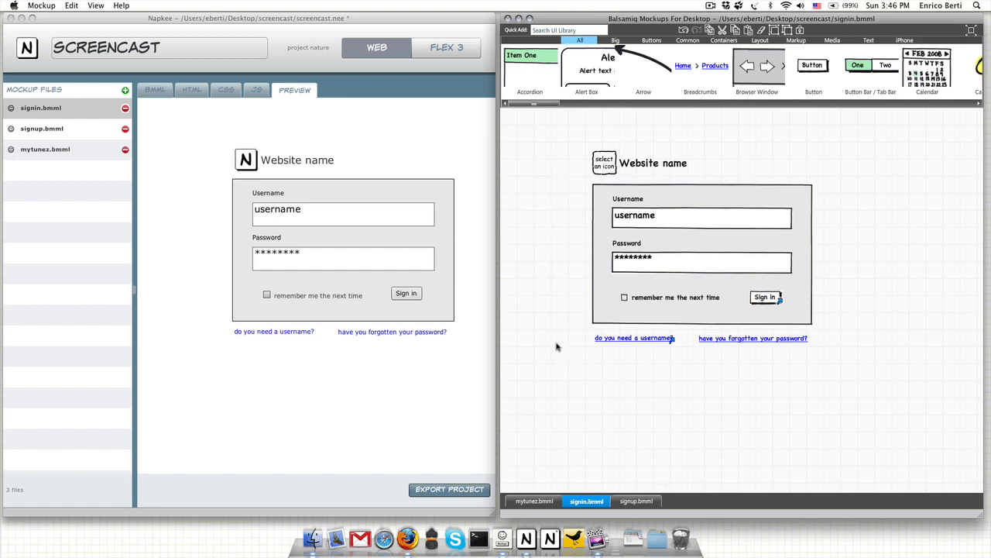
{"action": "mouse_move", "coordinate": [164, 119]}
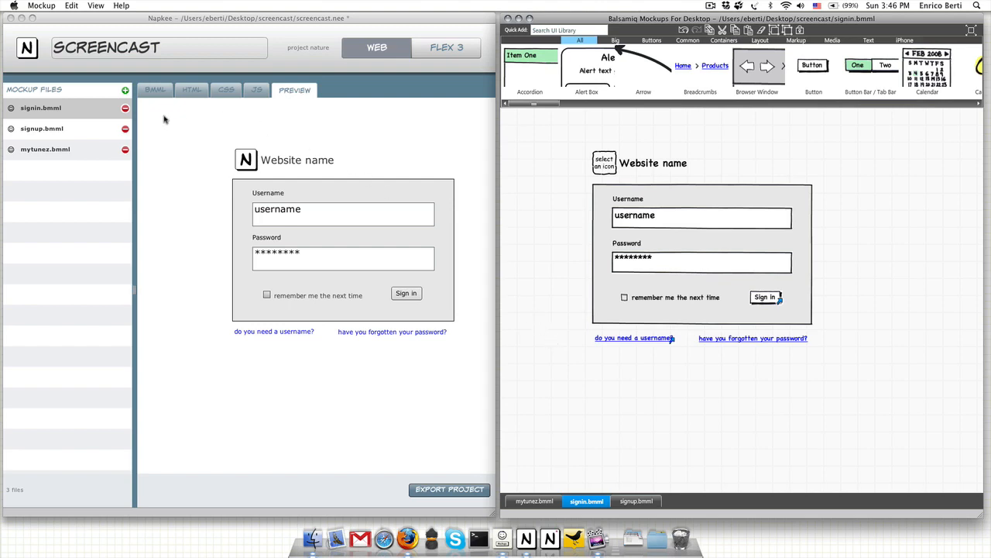
Target Flex 3 and review mytunez.bmml's generated ActionScript and live Flex preview
{"action": "left_click", "coordinate": [155, 89]}
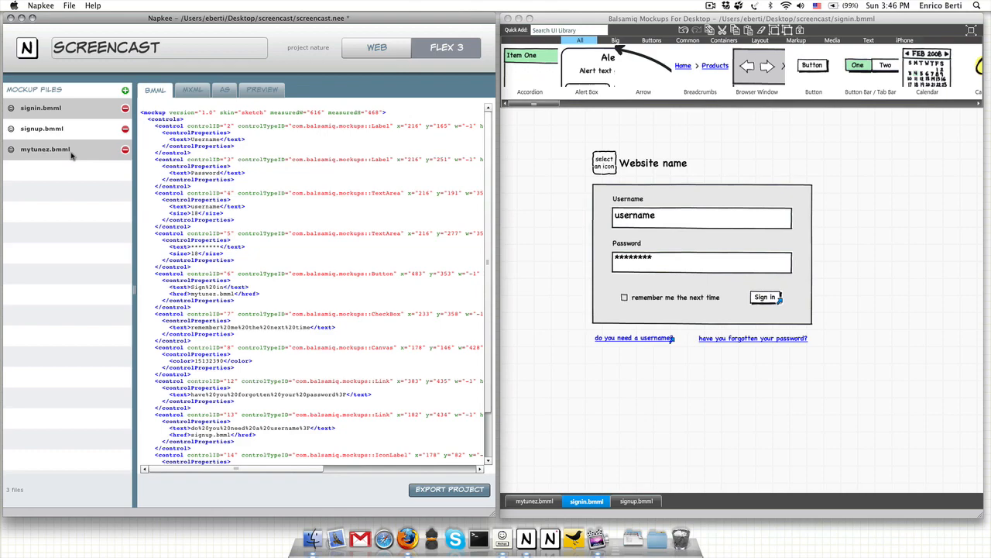
{"action": "left_click", "coordinate": [45, 149]}
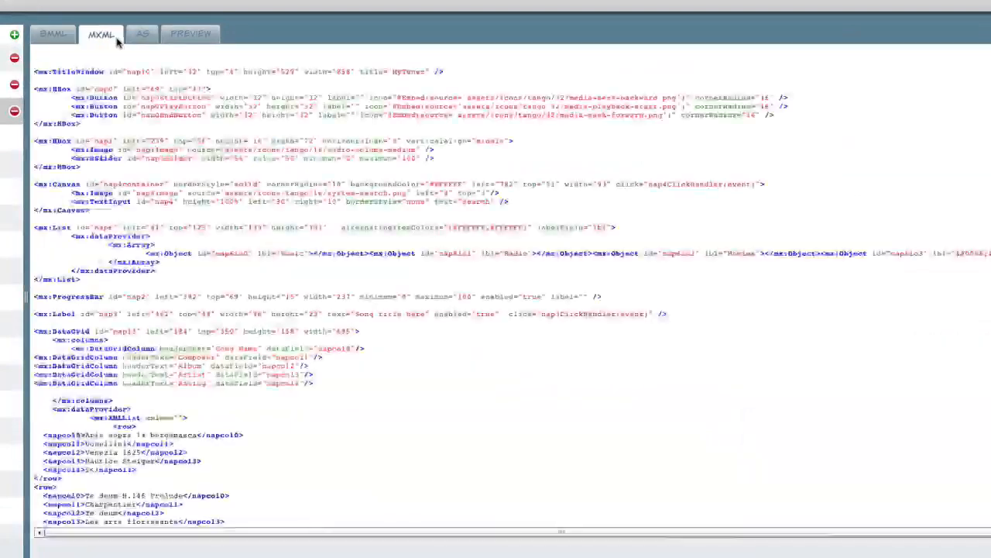
{"action": "left_click", "coordinate": [143, 33]}
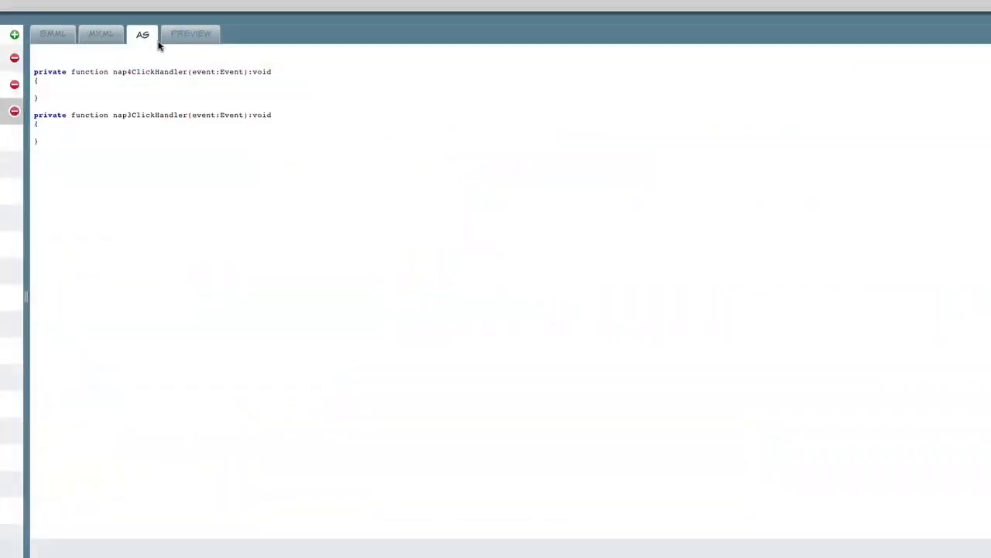
{"action": "left_click", "coordinate": [190, 35]}
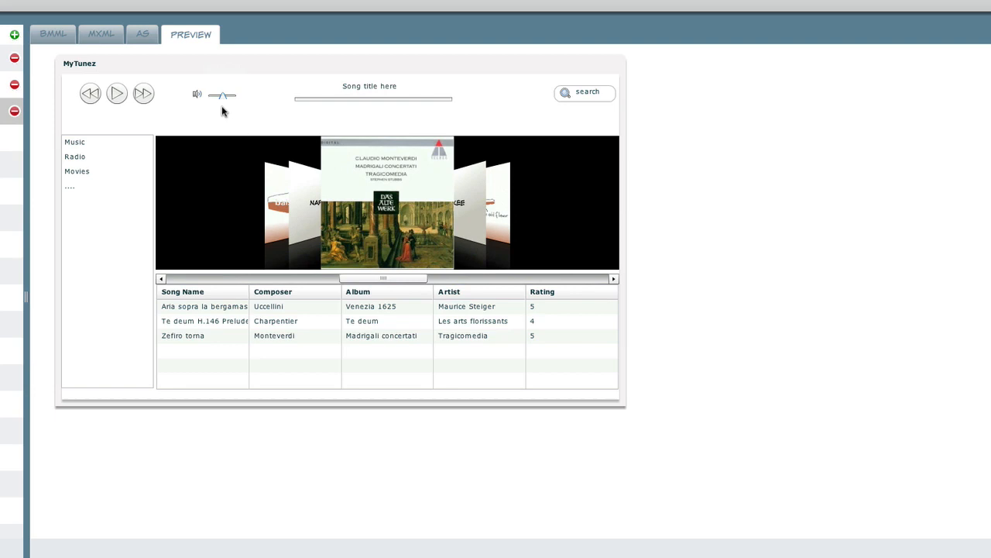
{"action": "mouse_move", "coordinate": [141, 132]}
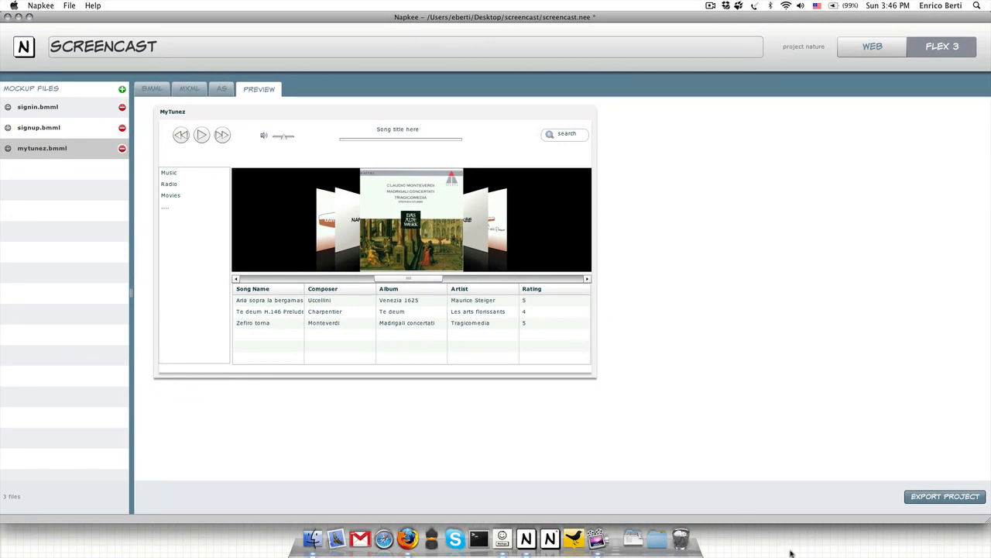
Export the Flex 3 project to screencastnee_export_flex and acknowledge the success dialog
{"action": "left_click", "coordinate": [945, 496]}
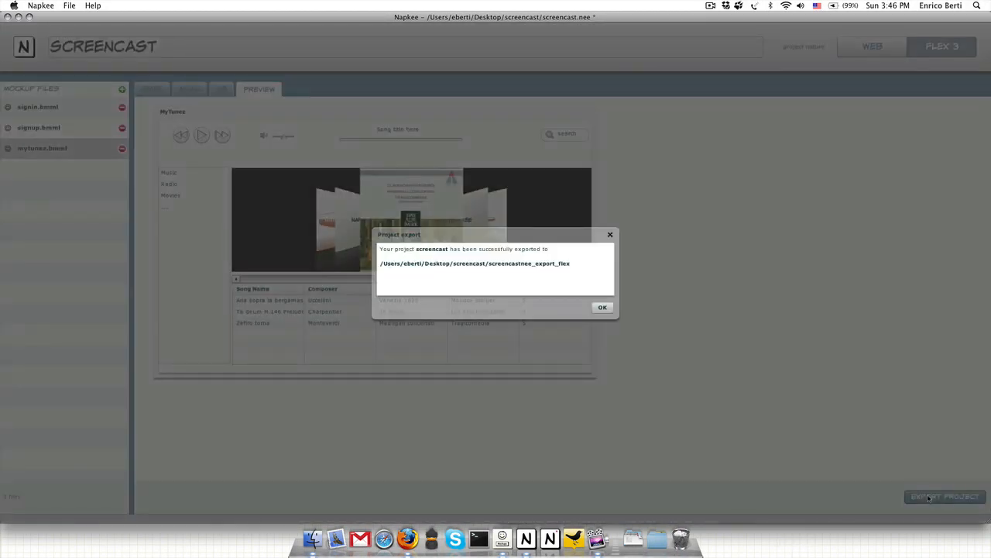
{"action": "left_click", "coordinate": [603, 307]}
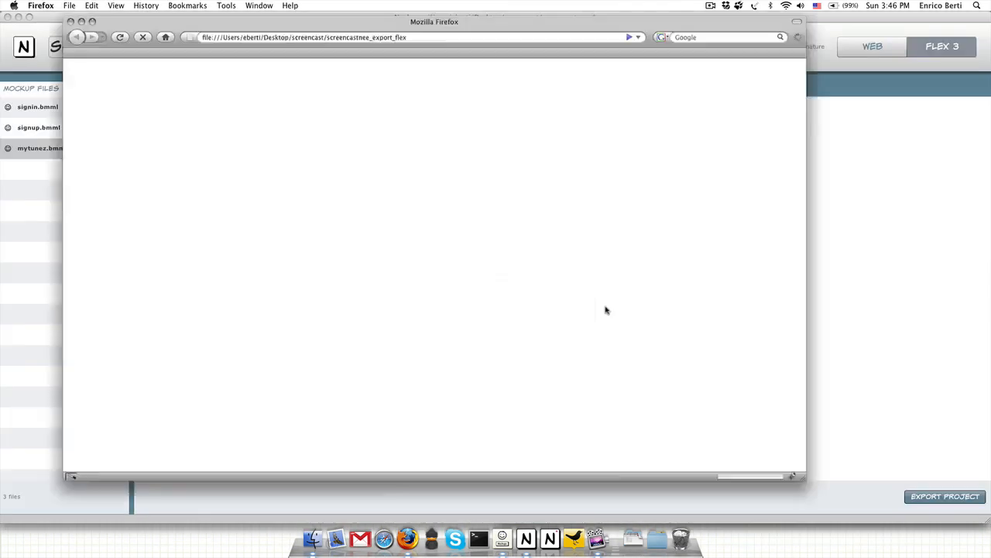